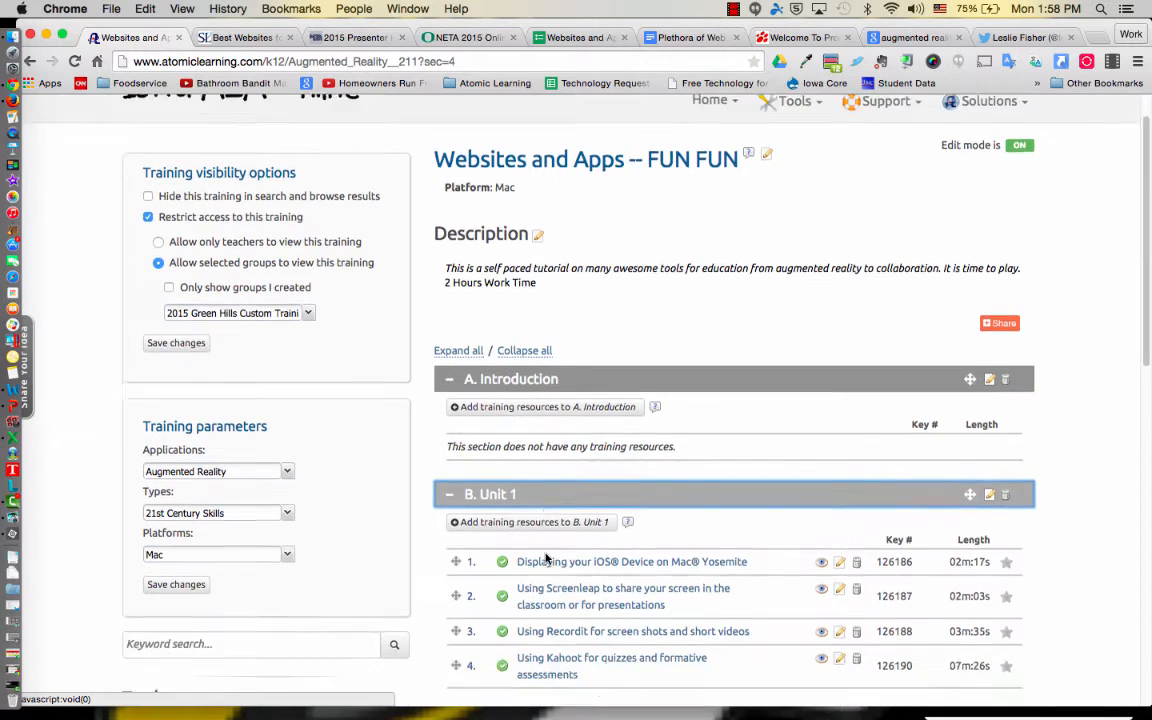
View the presenter's Twitter profile and scroll through it
{"action": "scroll", "scroll_direction": "down", "scroll_amount": 3}
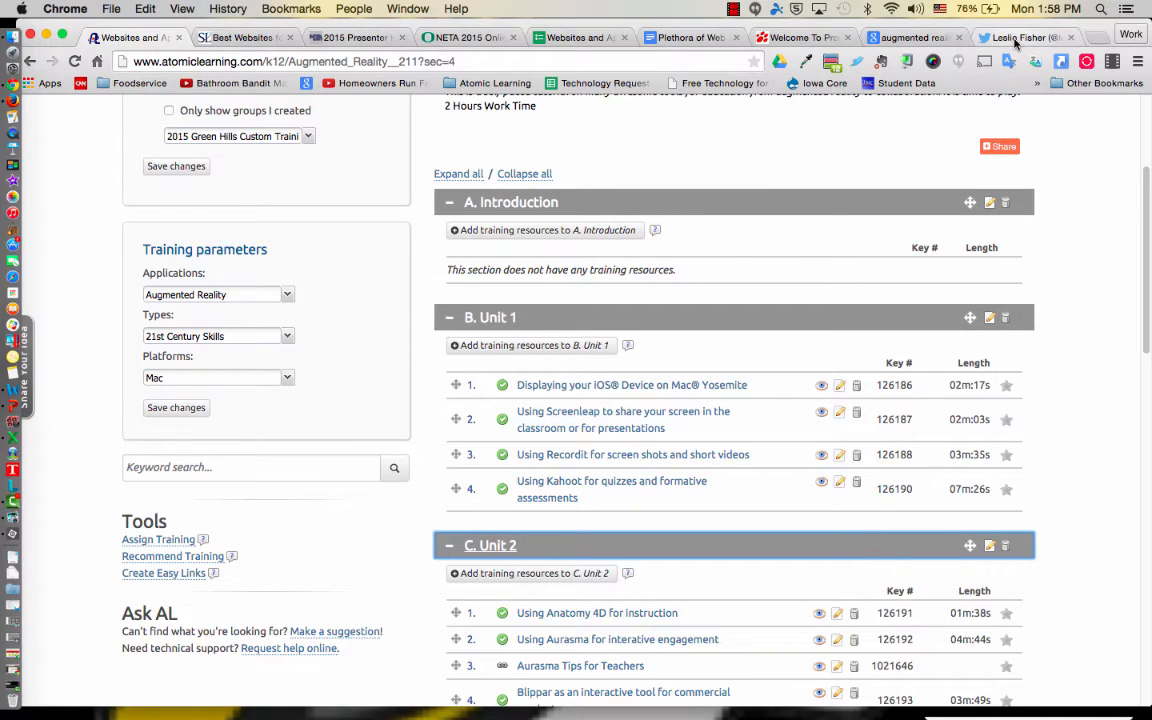
{"action": "left_click", "coordinate": [1020, 37]}
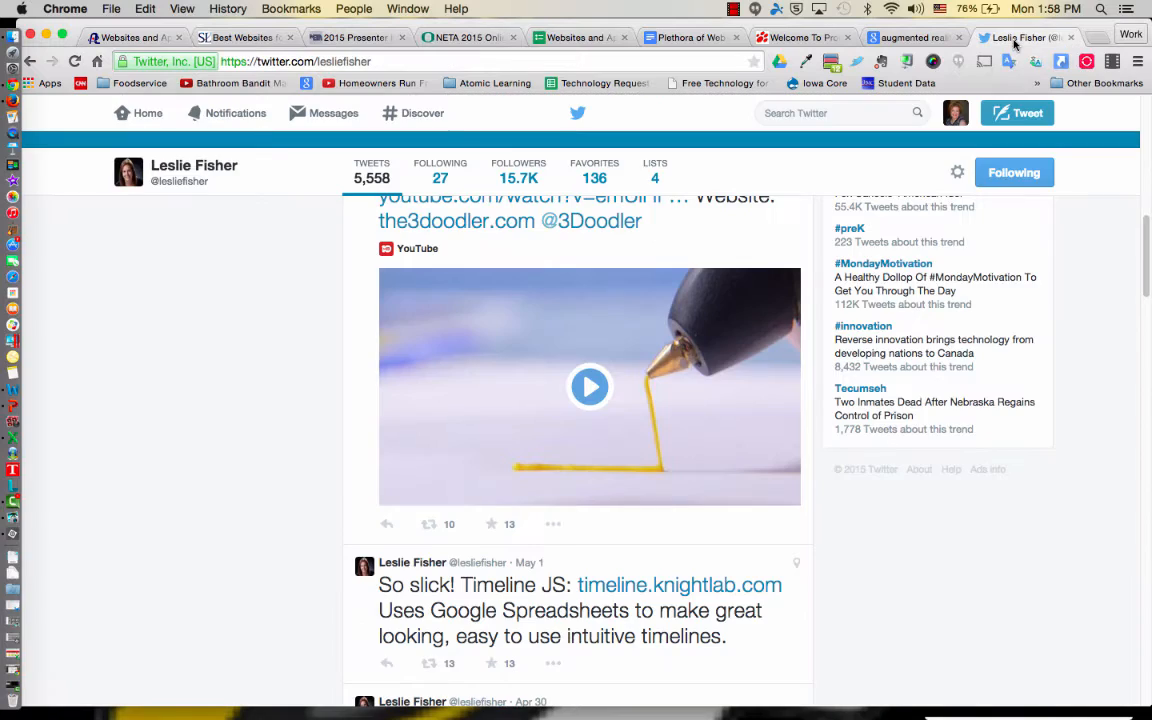
{"action": "scroll", "scroll_direction": "up", "scroll_amount": 3}
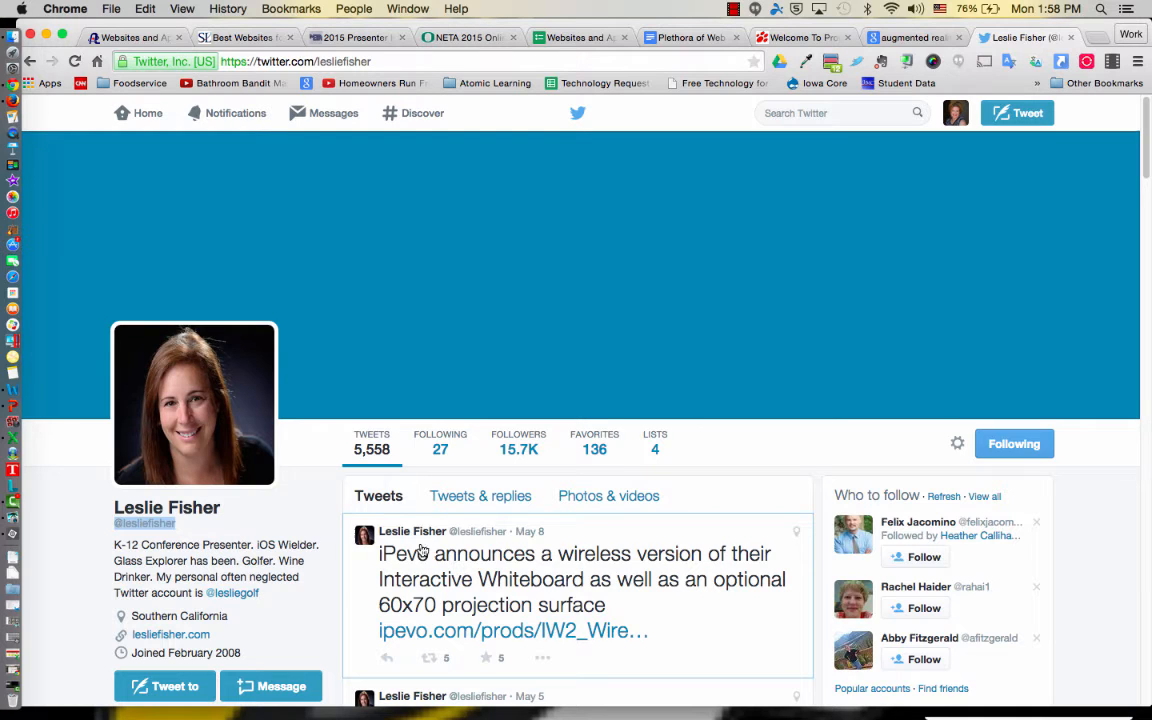
{"action": "scroll", "scroll_direction": "down", "scroll_amount": 3}
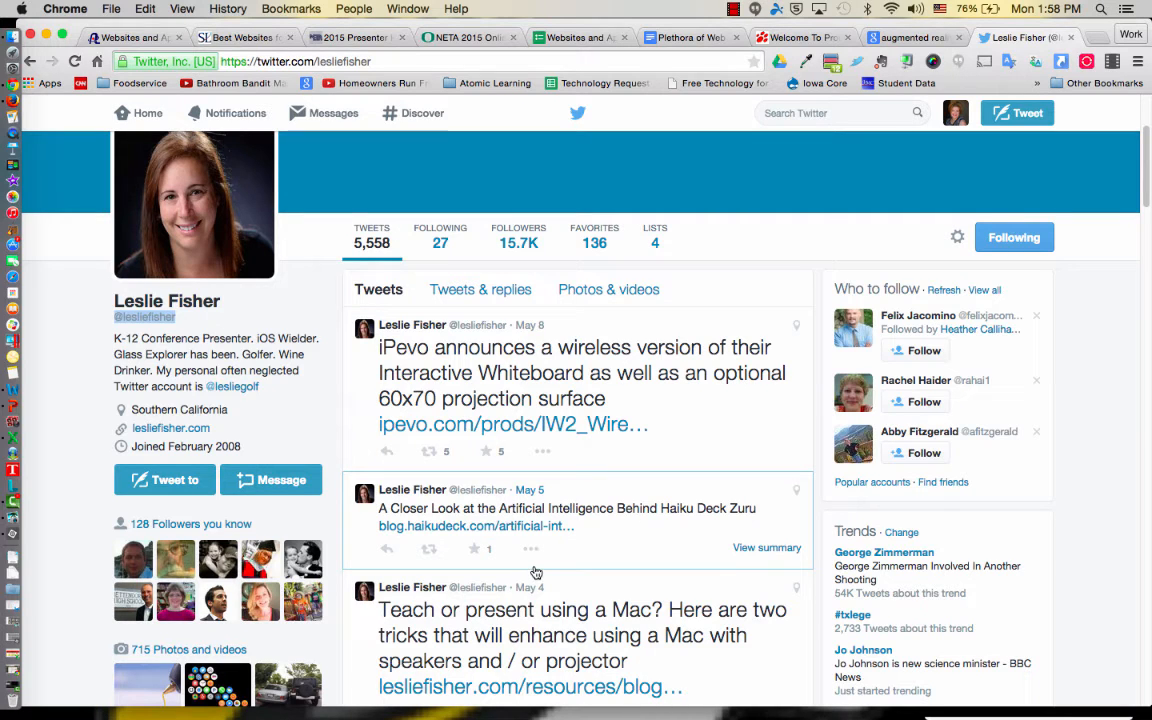
{"action": "mouse_move", "coordinate": [687, 481]}
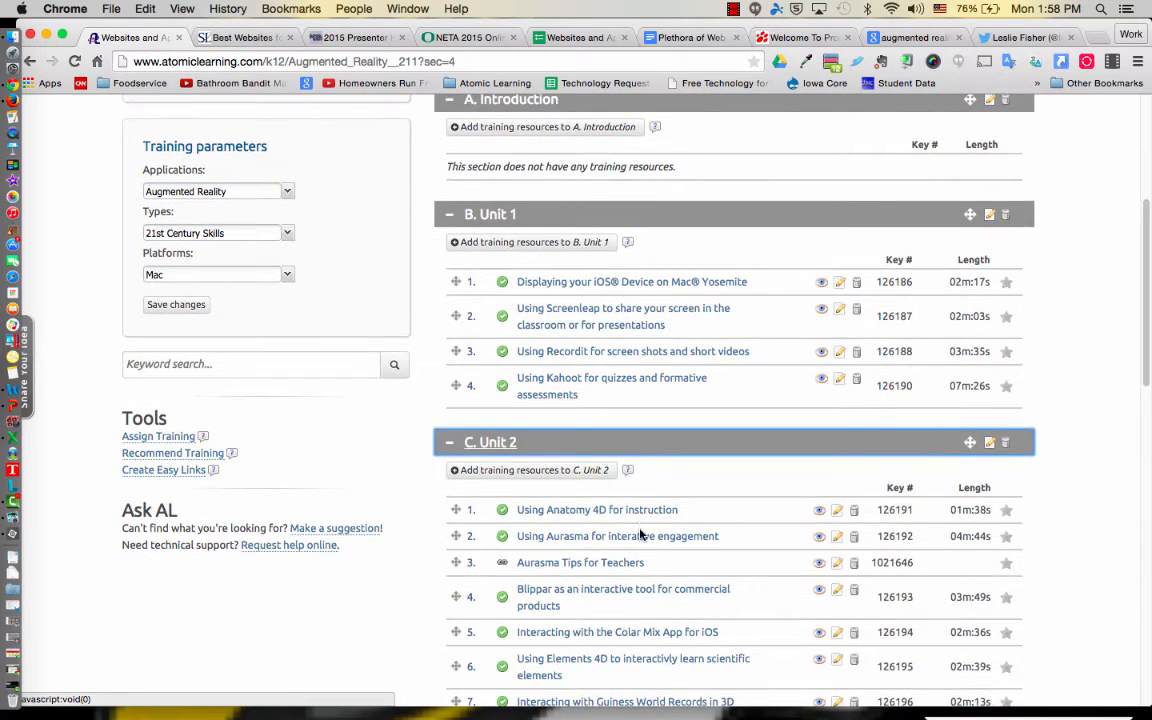
{"action": "scroll", "scroll_direction": "down", "scroll_amount": 3}
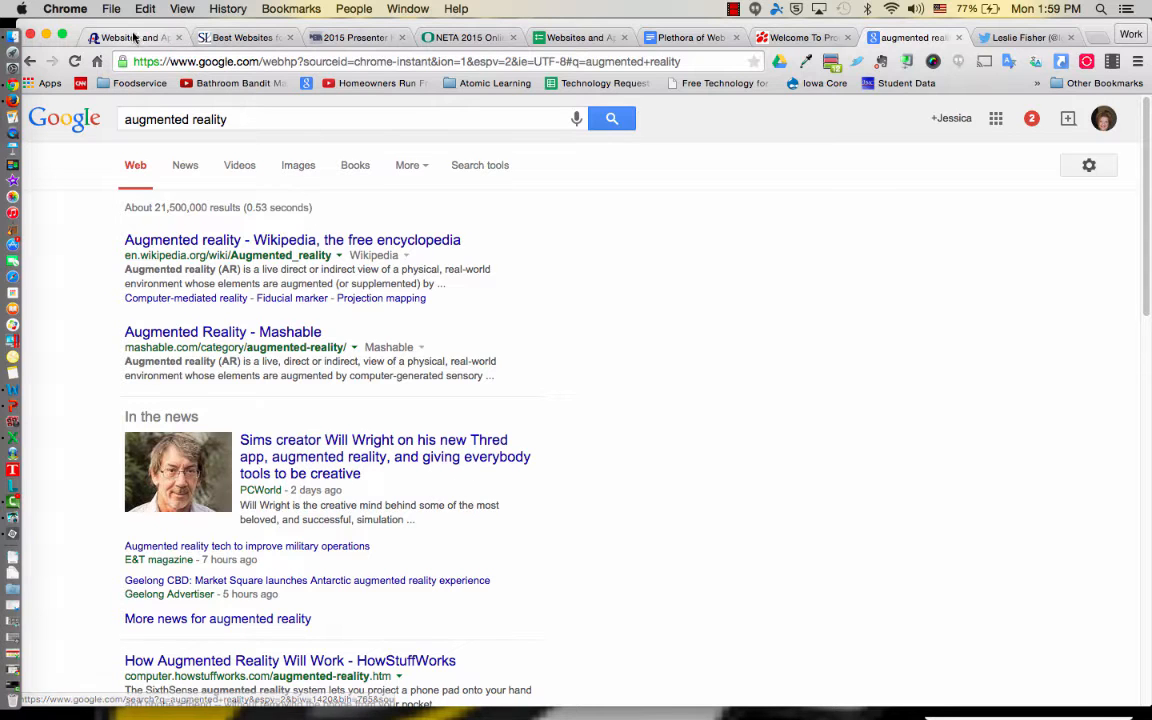
Return to the custom training page and open 'Plethora of Web Site Tools' under Unit 3
{"action": "left_click", "coordinate": [135, 37]}
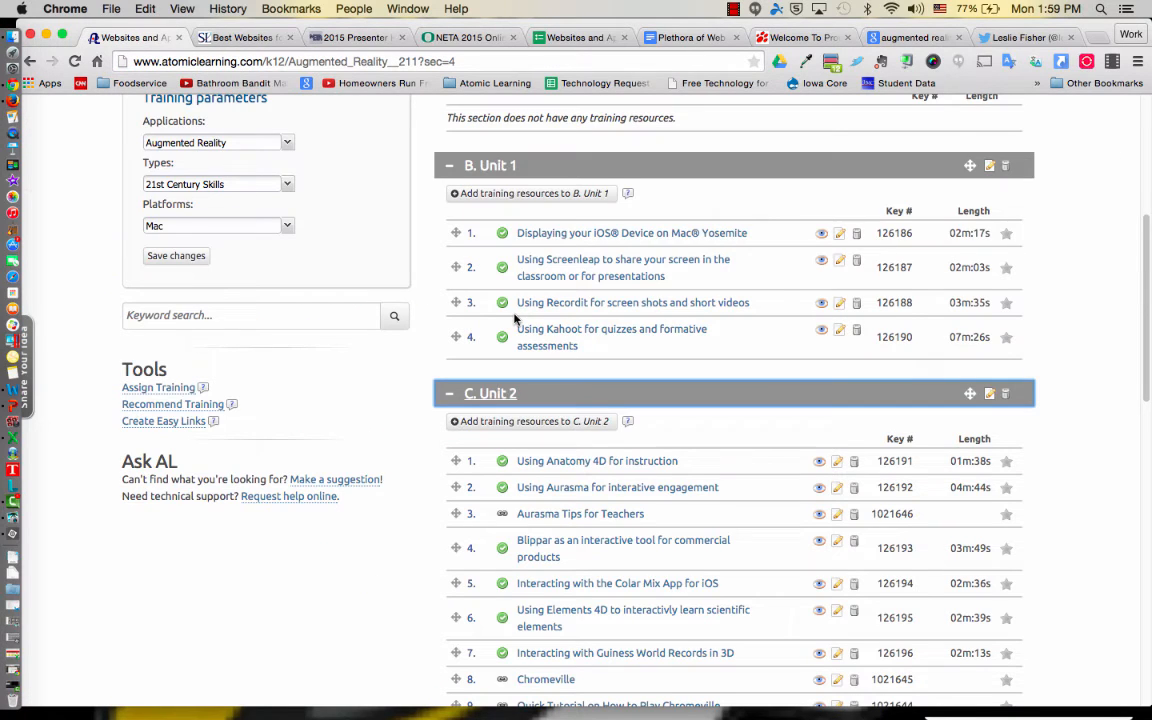
{"action": "scroll", "scroll_direction": "down", "scroll_amount": 3}
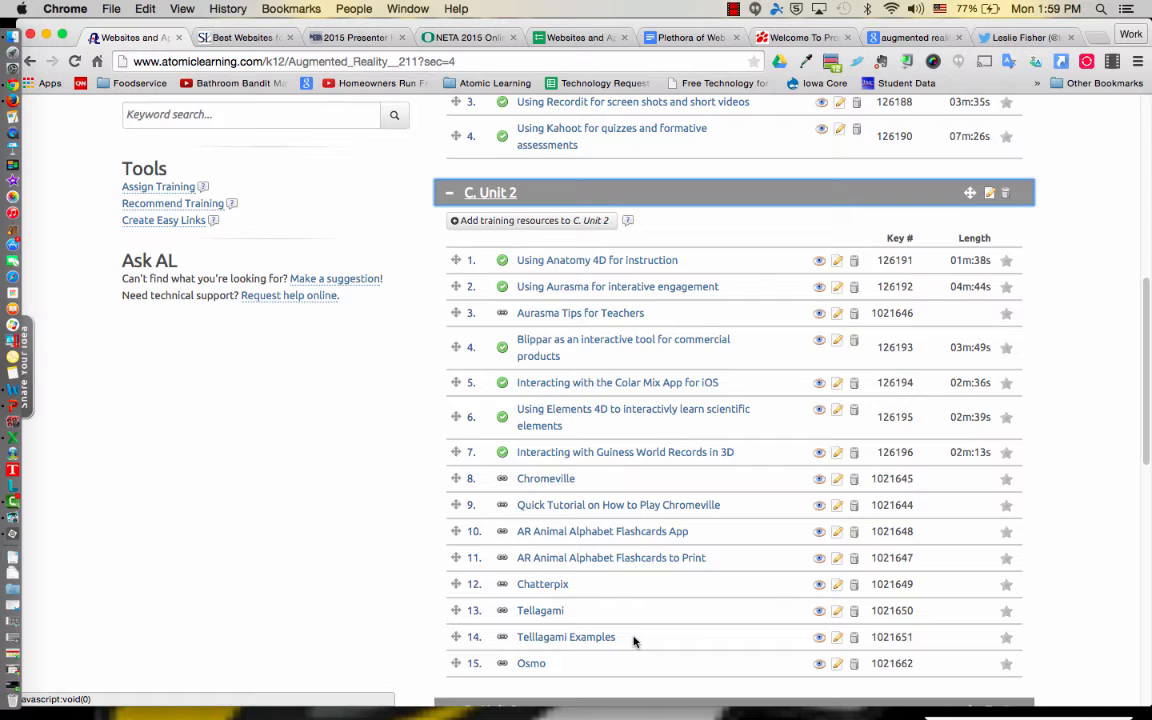
{"action": "scroll", "scroll_direction": "down", "scroll_amount": 3}
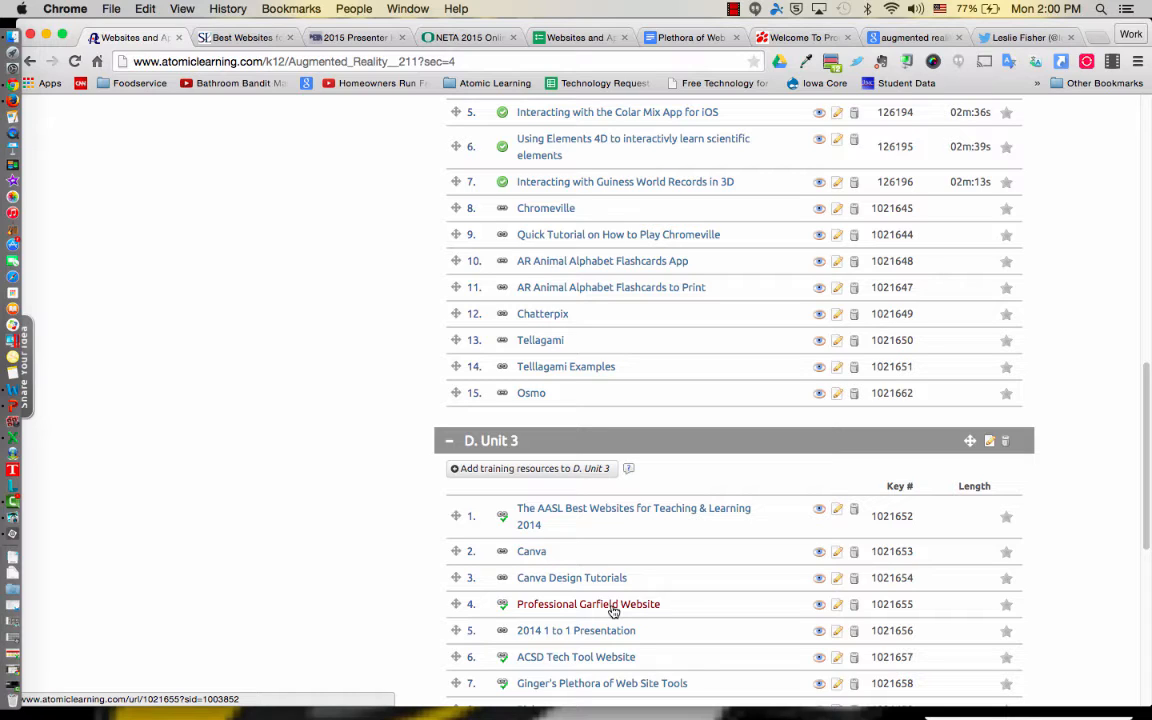
{"action": "scroll", "scroll_direction": "down", "scroll_amount": 3}
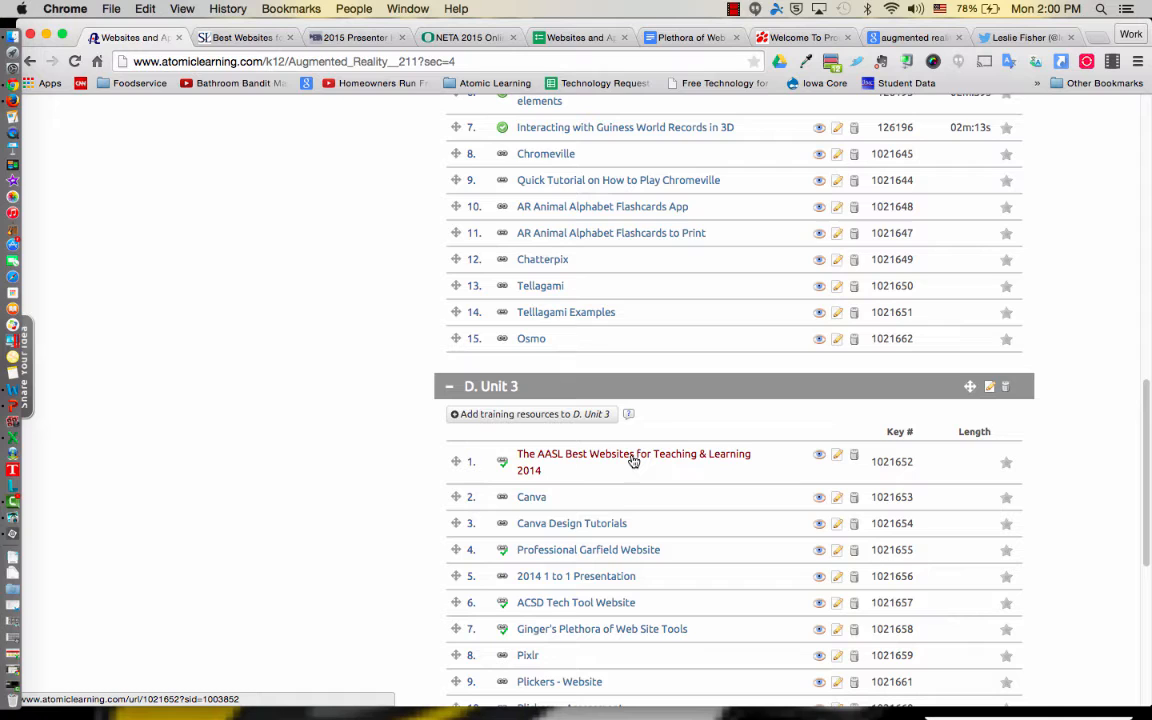
{"action": "scroll", "scroll_direction": "down", "scroll_amount": 3}
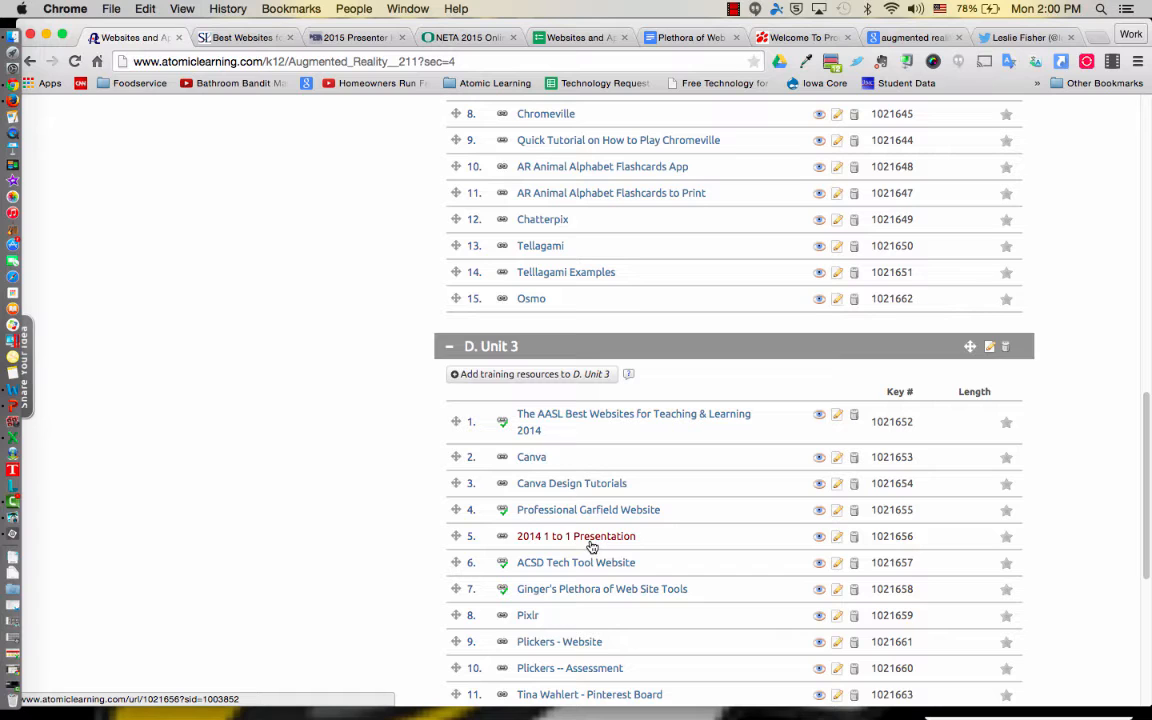
{"action": "scroll", "scroll_direction": "down", "scroll_amount": 3}
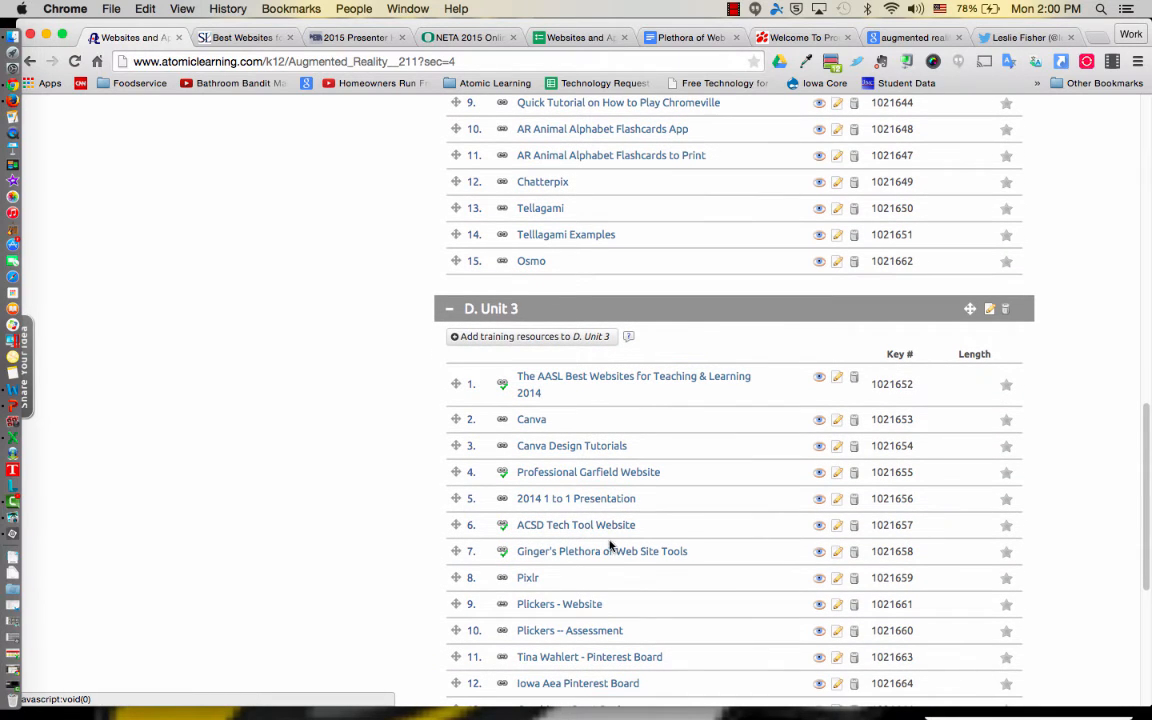
{"action": "mouse_move", "coordinate": [510, 589]}
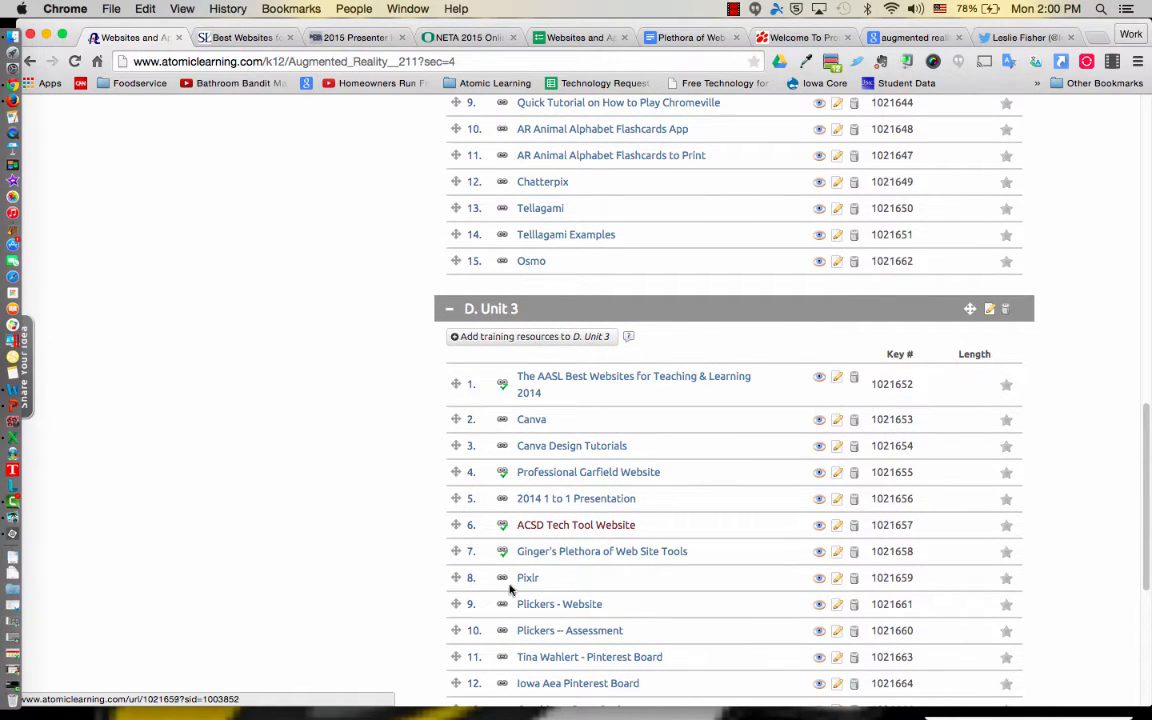
{"action": "mouse_move", "coordinate": [560, 558]}
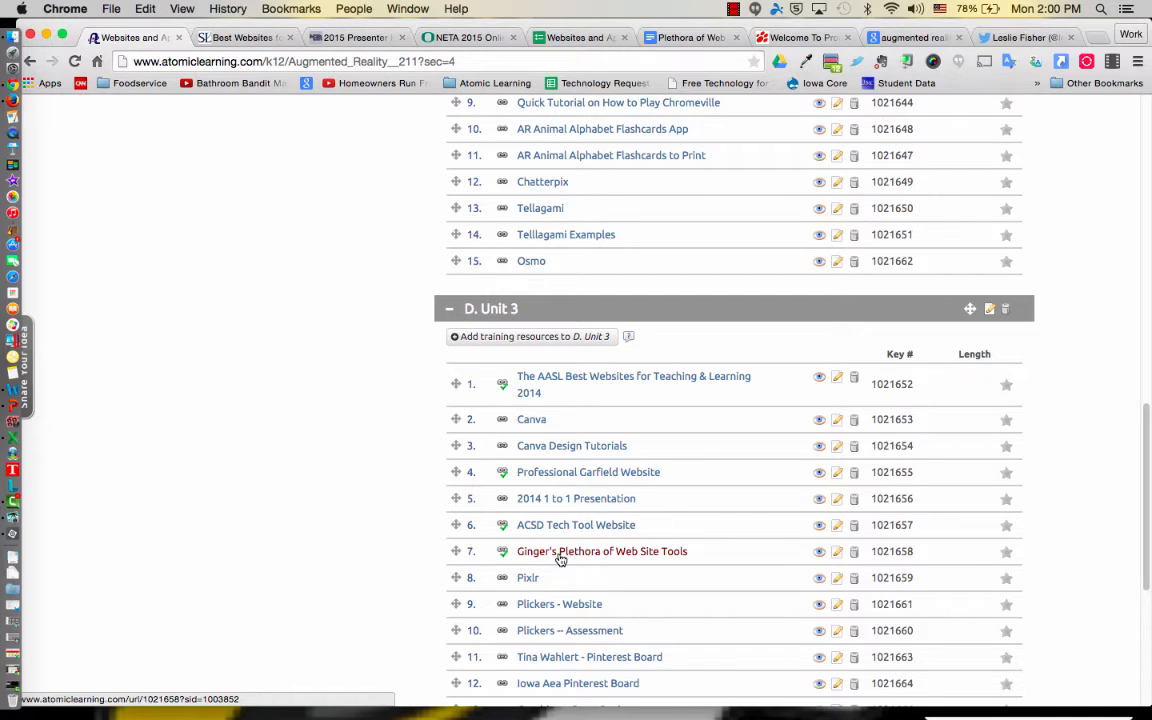
{"action": "left_click", "coordinate": [601, 551]}
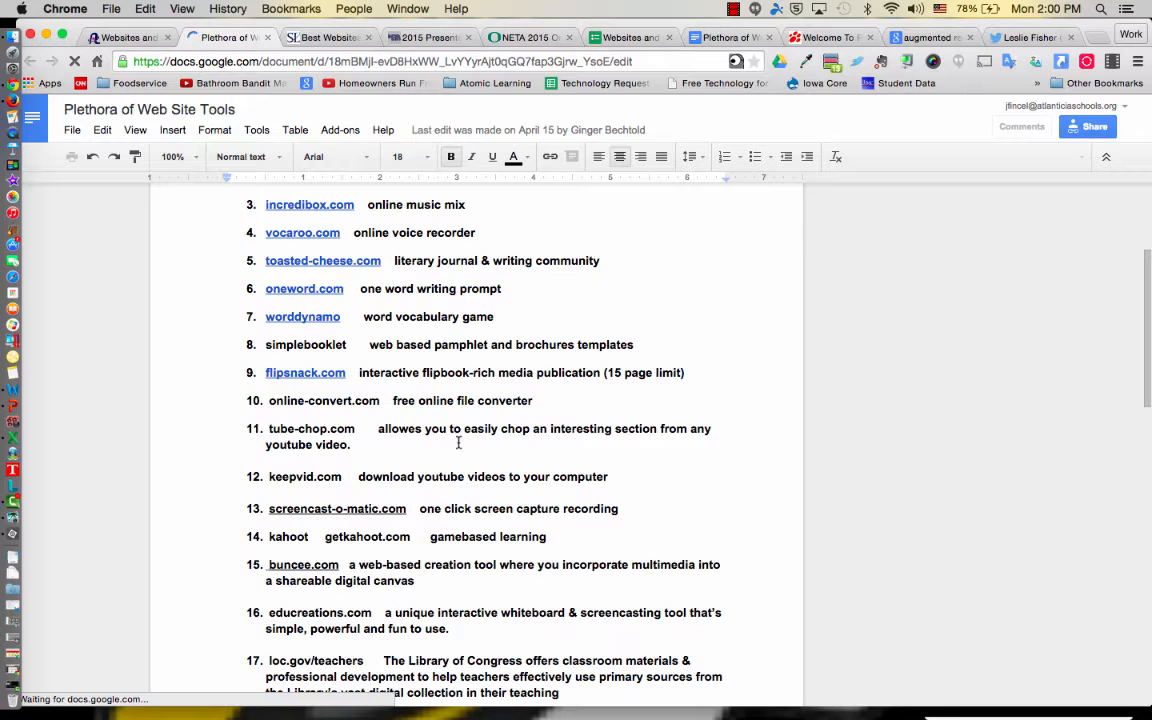
{"action": "scroll", "scroll_direction": "down", "scroll_amount": 3}
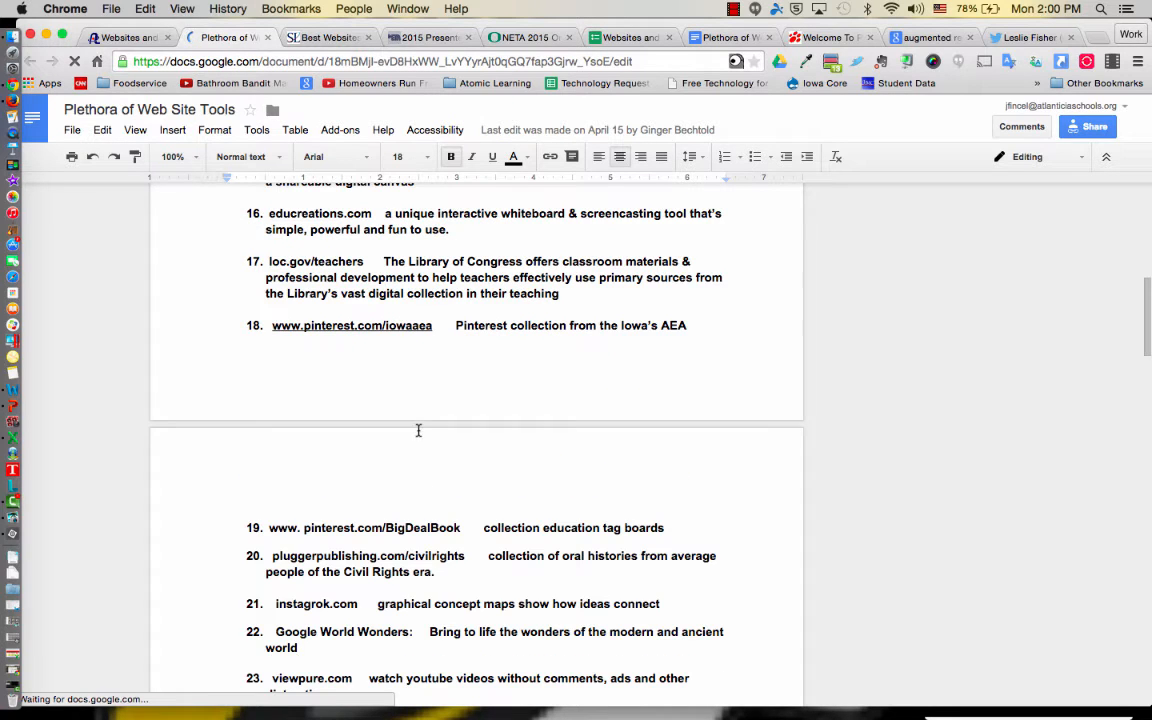
{"action": "scroll", "scroll_direction": "down", "scroll_amount": 3}
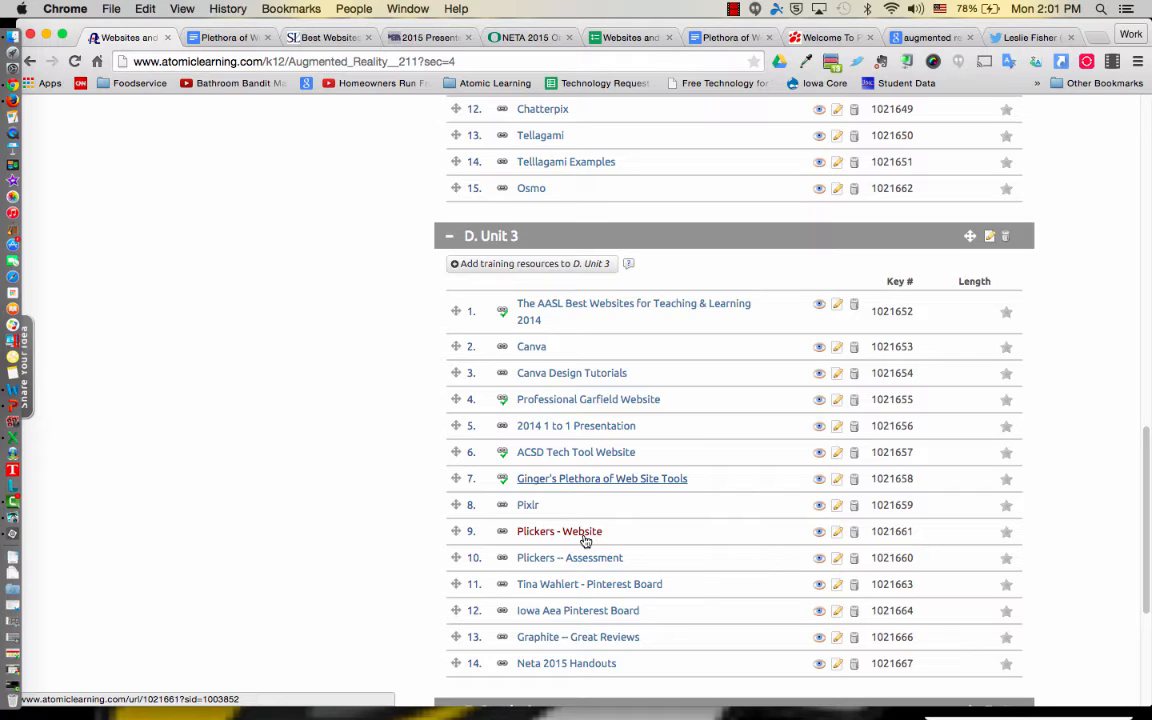
Move down through Unit 3's fourteen links and open the Neta 2015 Handouts resource
{"action": "scroll", "scroll_direction": "down", "scroll_amount": 3}
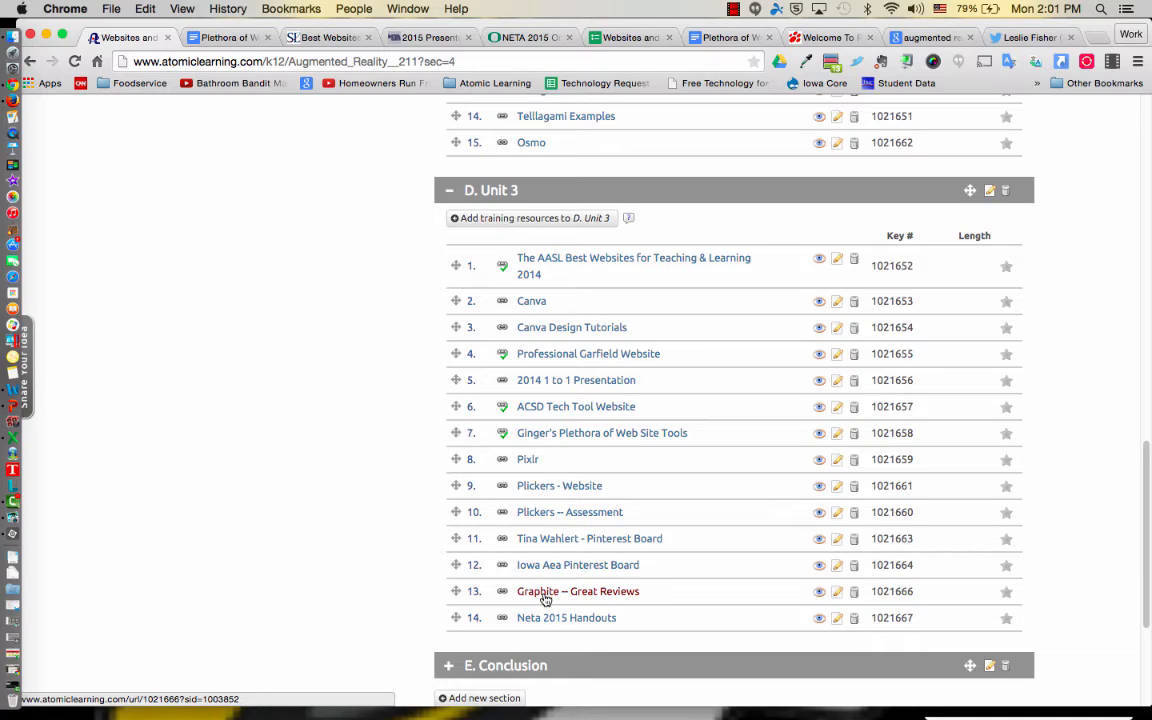
{"action": "mouse_move", "coordinate": [545, 437]}
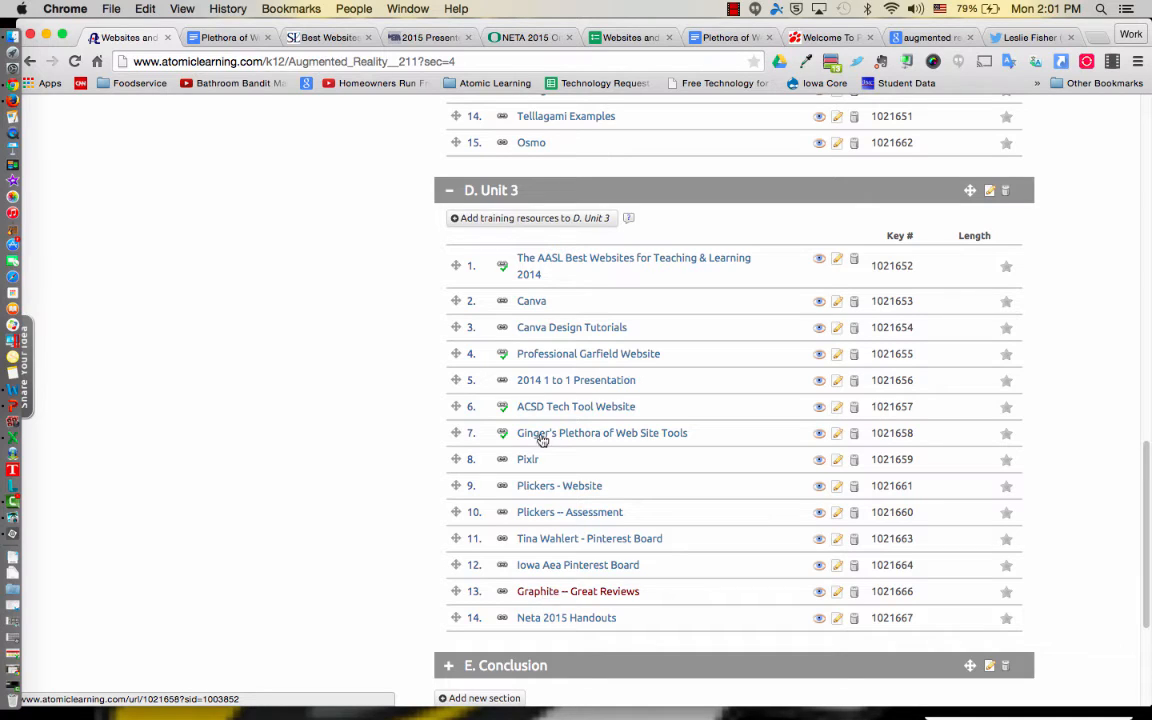
{"action": "scroll", "scroll_direction": "down", "scroll_amount": 3}
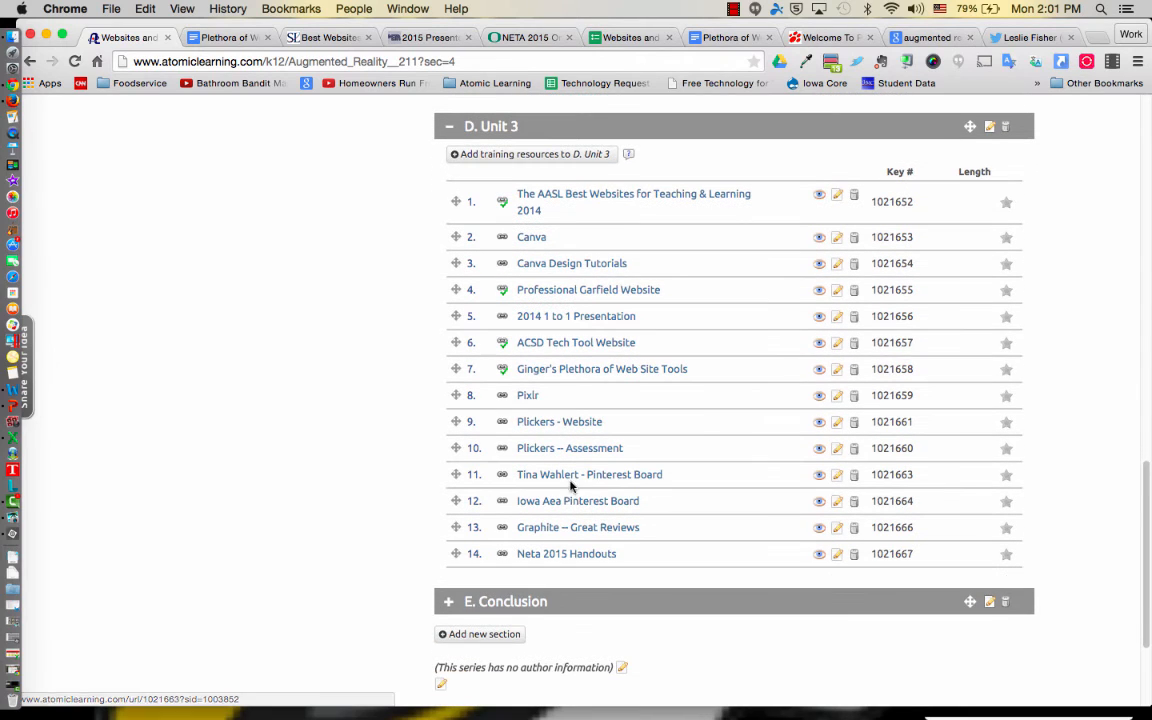
{"action": "mouse_move", "coordinate": [573, 500]}
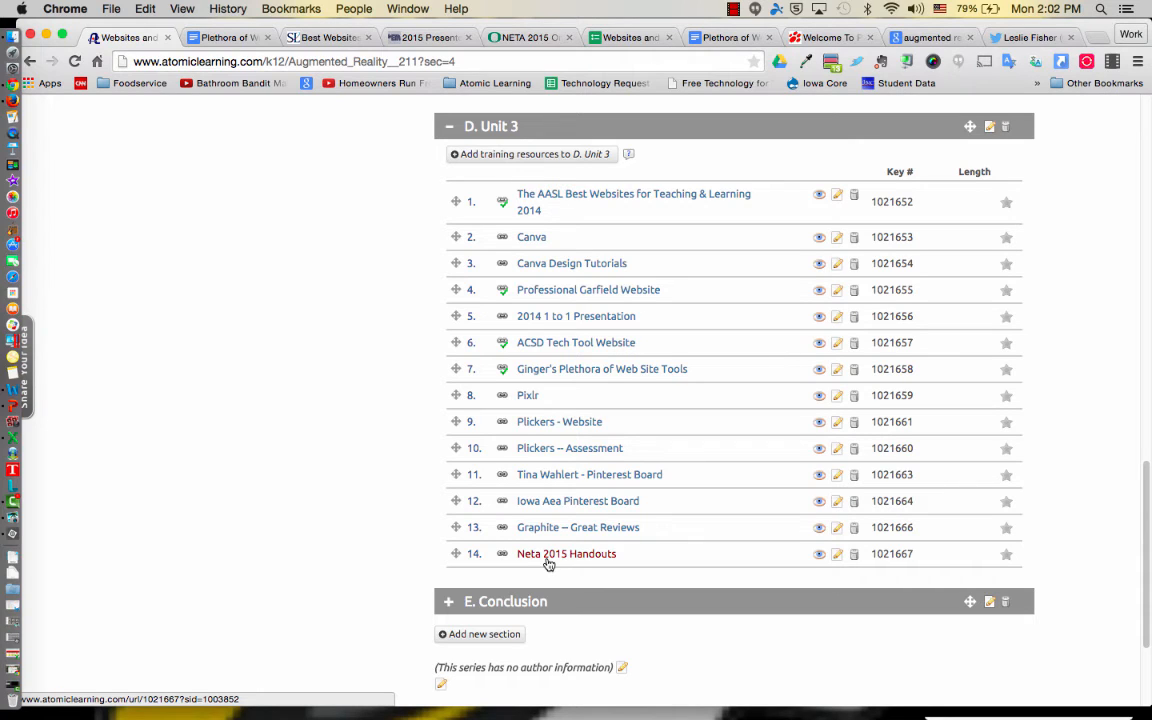
{"action": "left_click", "coordinate": [505, 601]}
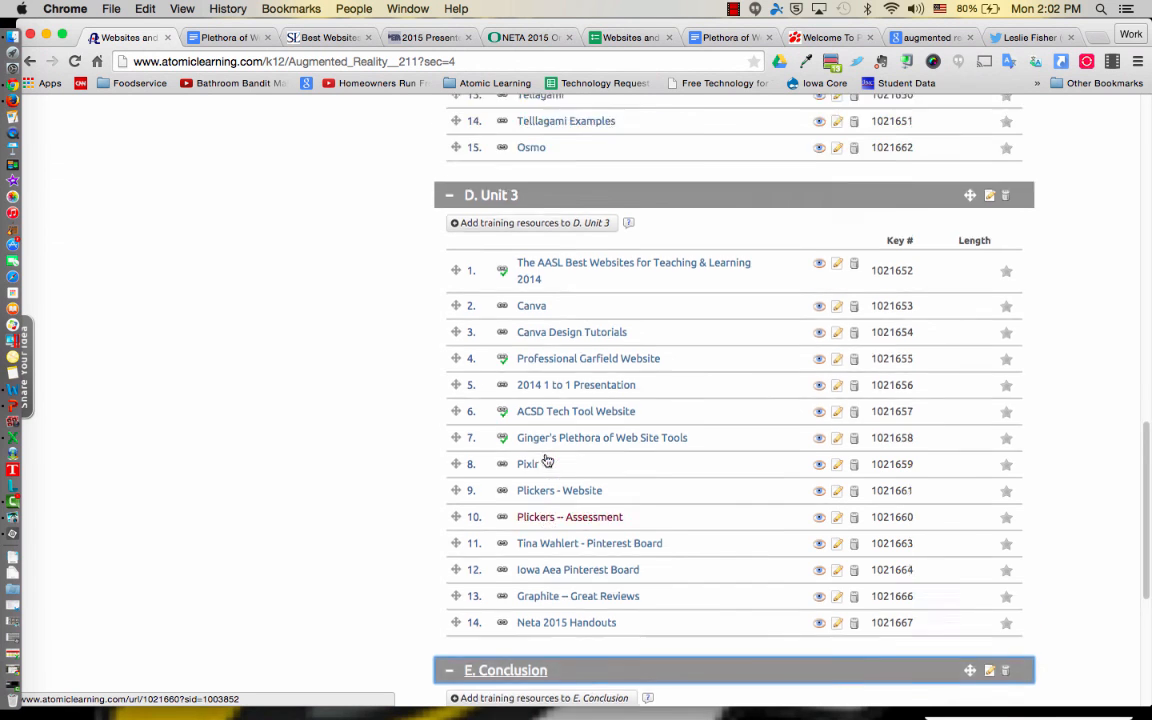
{"action": "scroll", "scroll_direction": "up", "scroll_amount": 3}
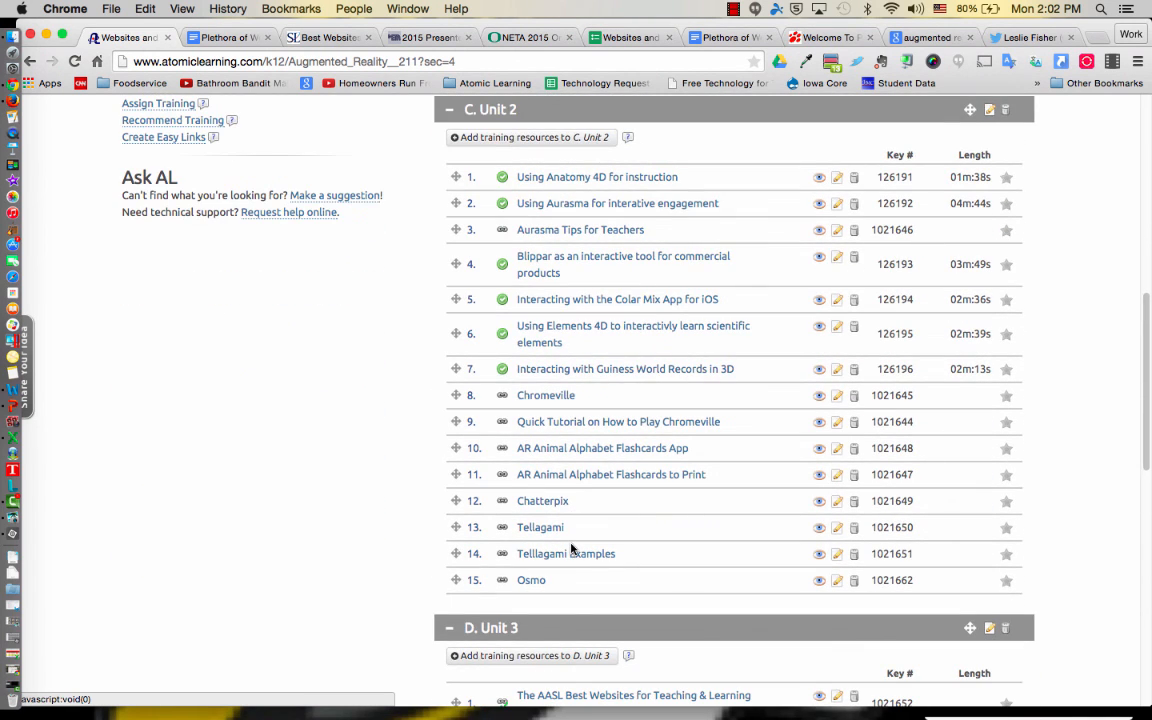
{"action": "scroll", "scroll_direction": "down", "scroll_amount": 3}
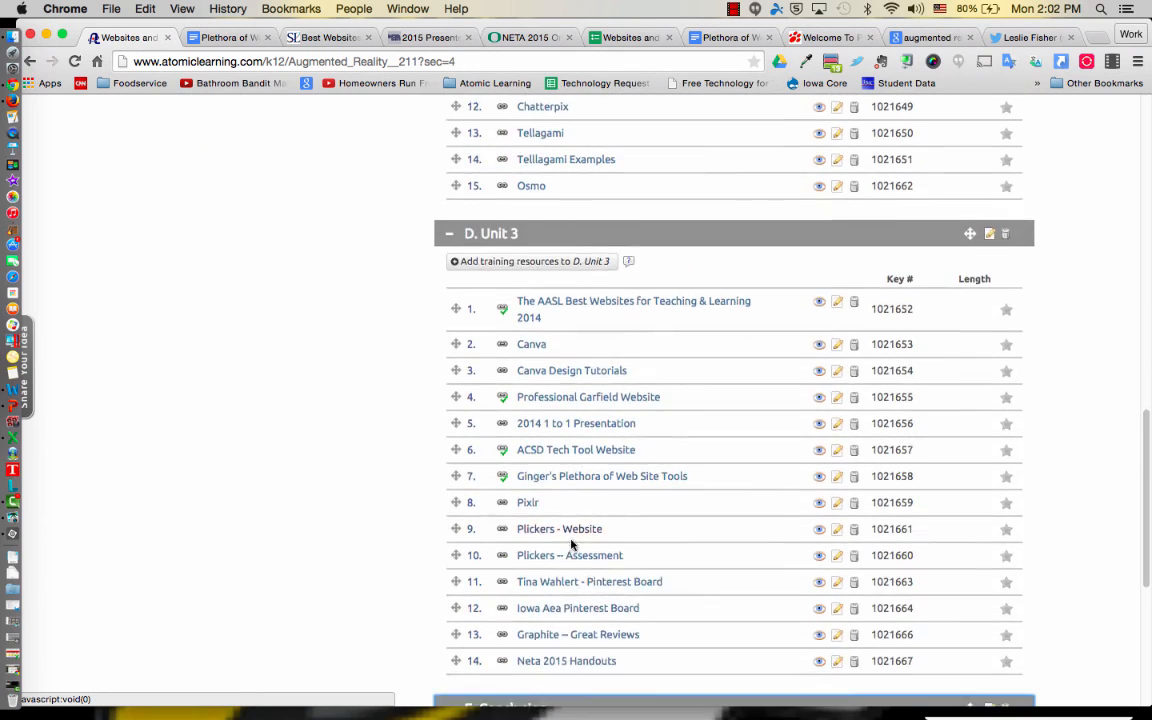
{"action": "scroll", "scroll_direction": "down", "scroll_amount": 3}
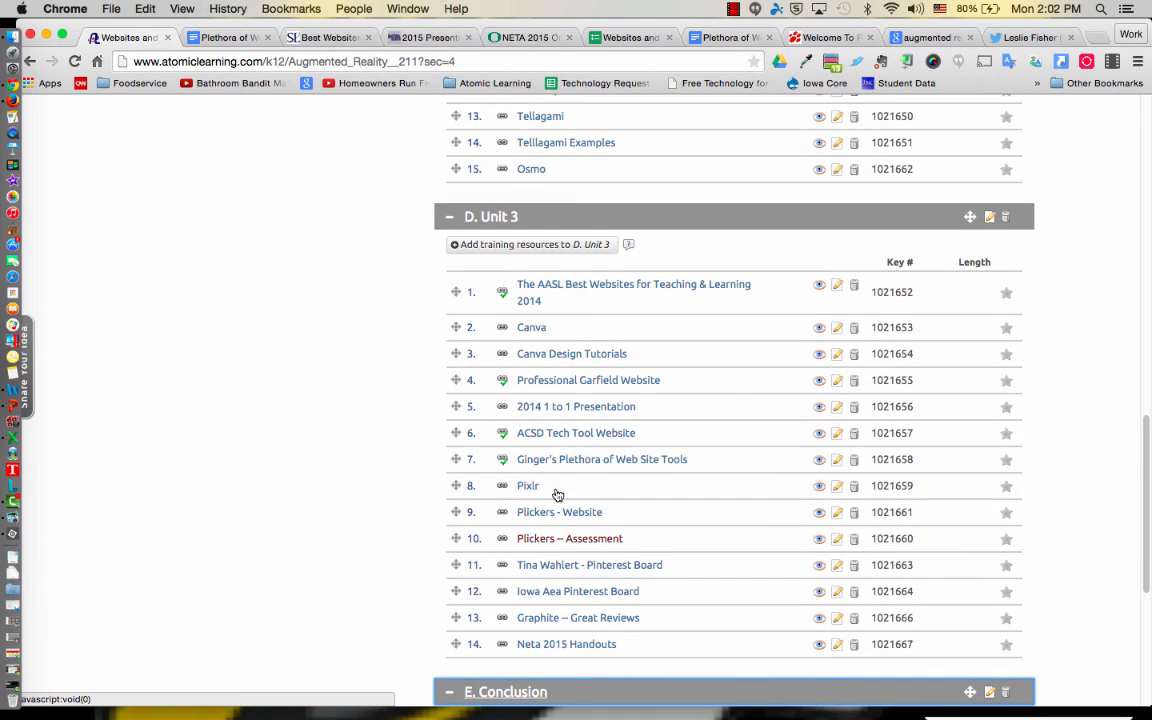
{"action": "scroll", "scroll_direction": "down", "scroll_amount": 3}
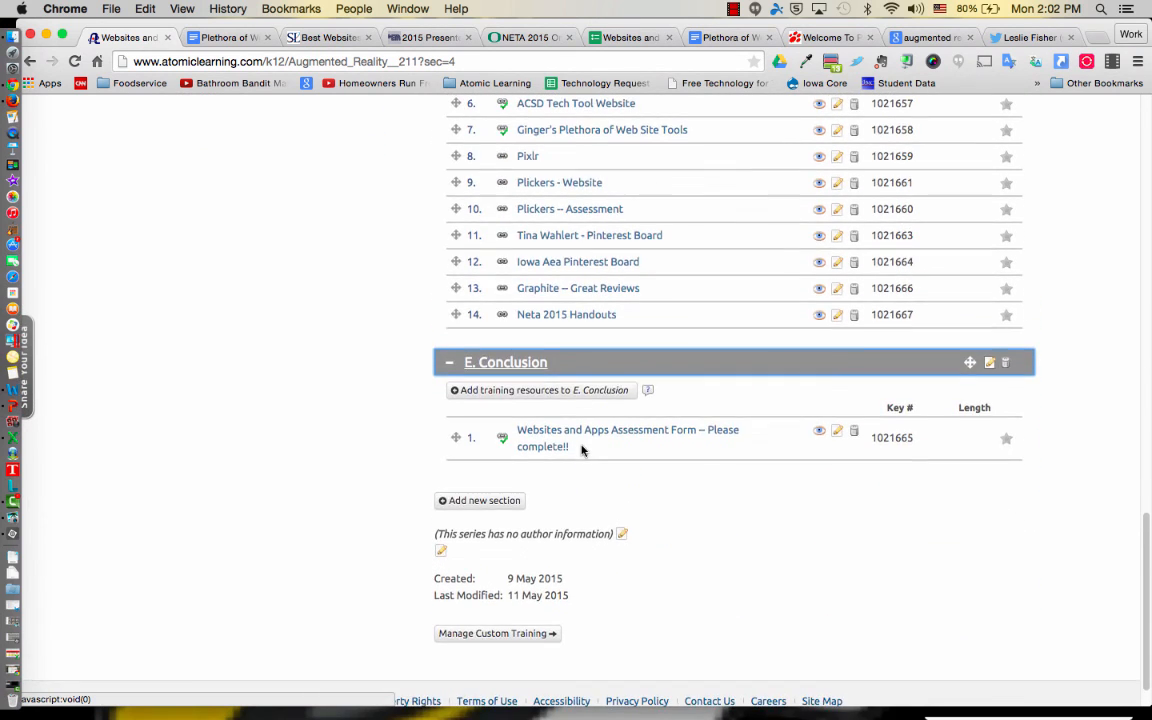